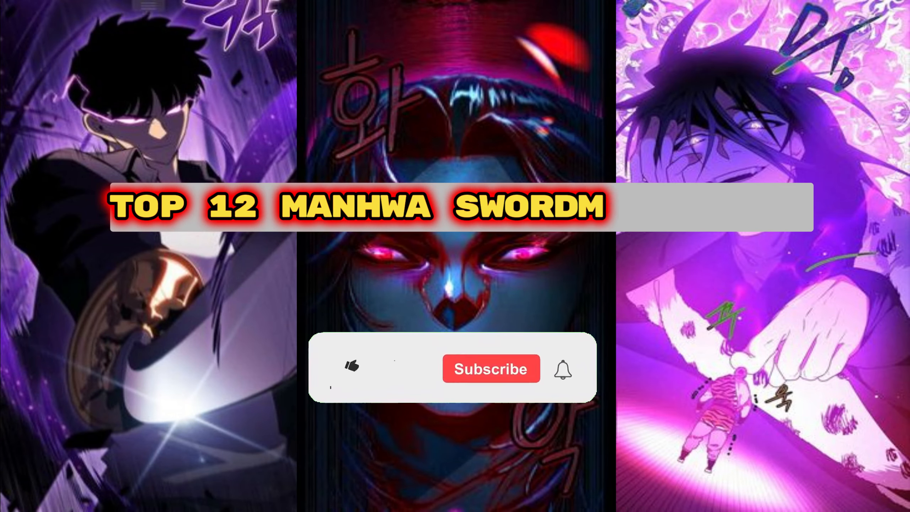
{"action": "left_click", "coordinate": [350, 366]}
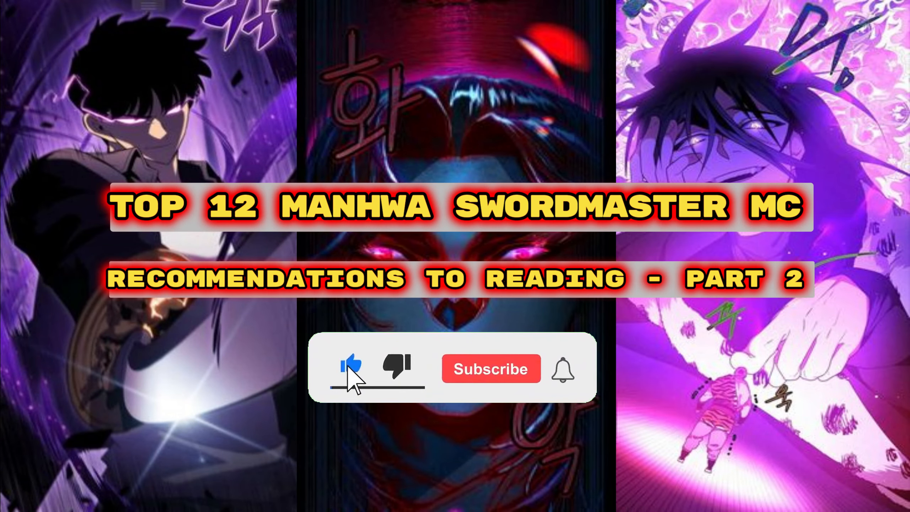
{"action": "left_click", "coordinate": [490, 368]}
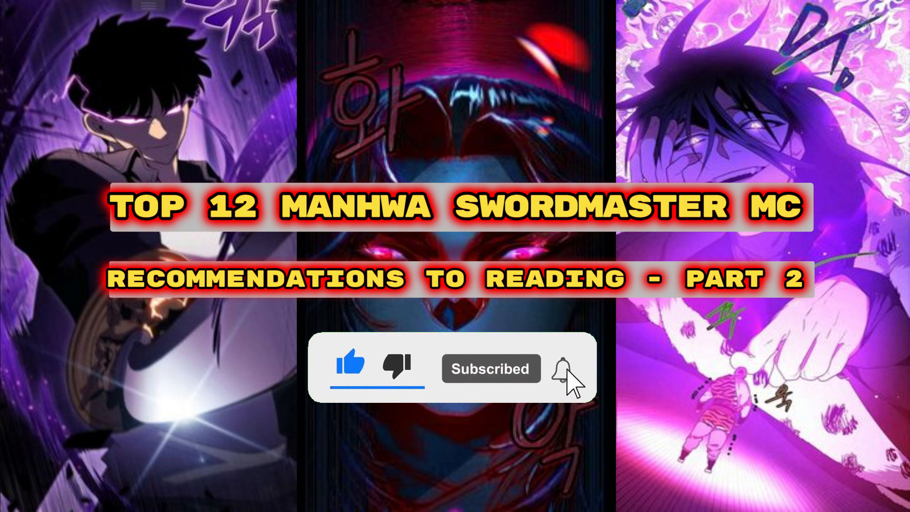
{"action": "left_click", "coordinate": [566, 368]}
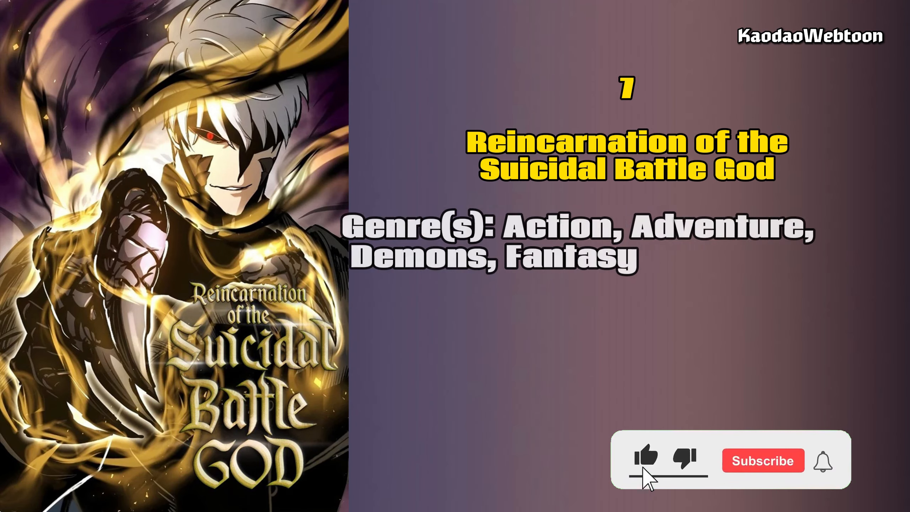
{"action": "left_click", "coordinate": [762, 460]}
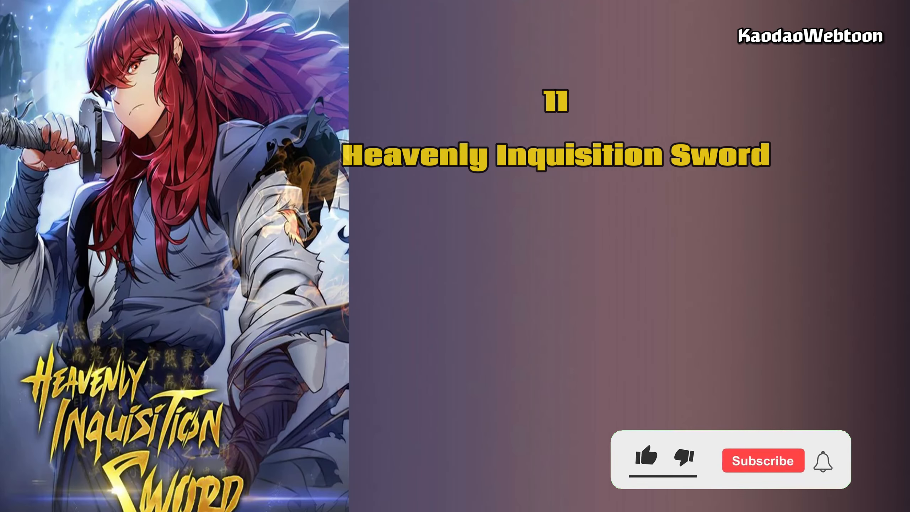
{"action": "left_click", "coordinate": [763, 459]}
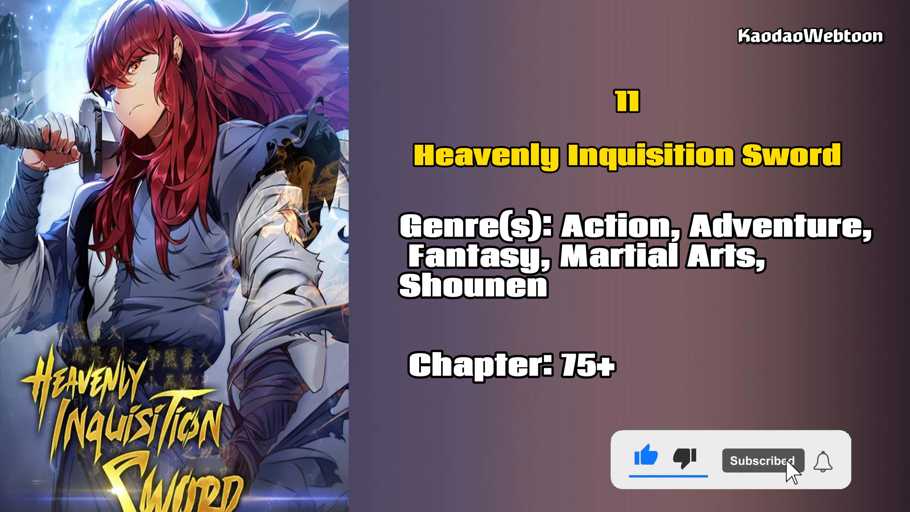